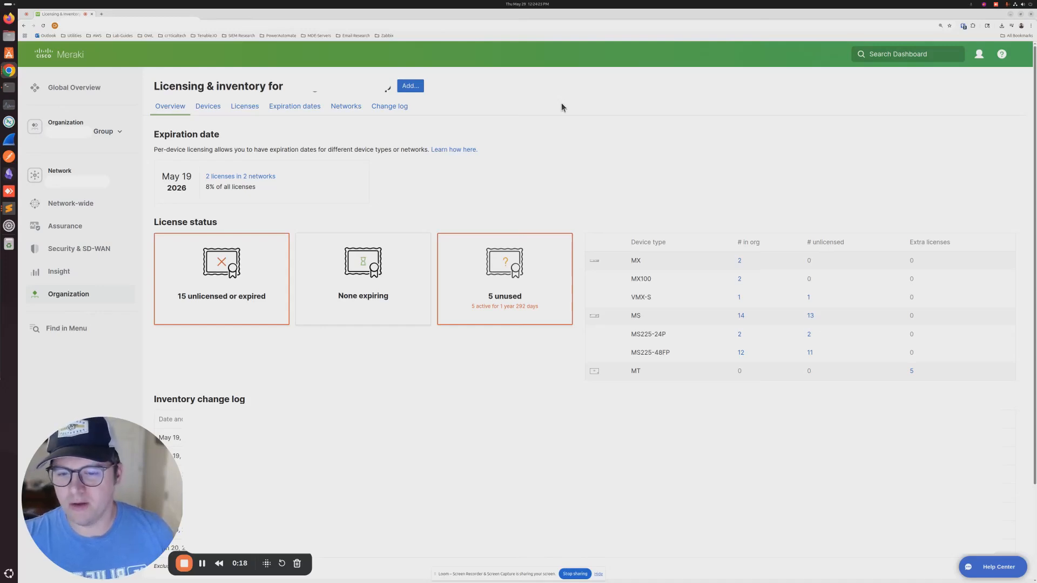
{"action": "mouse_move", "coordinate": [543, 126]}
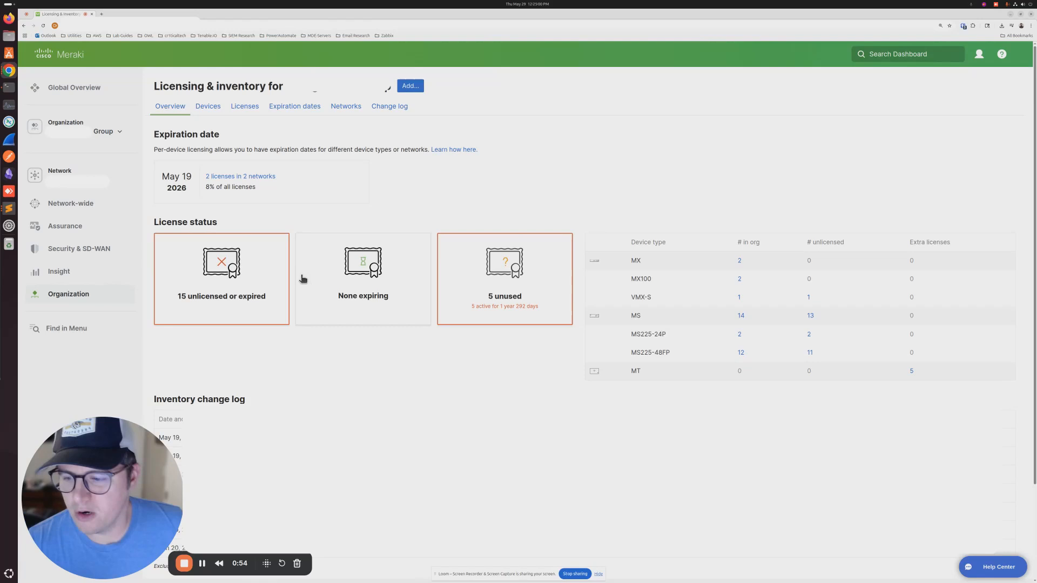
{"action": "mouse_move", "coordinate": [203, 159]}
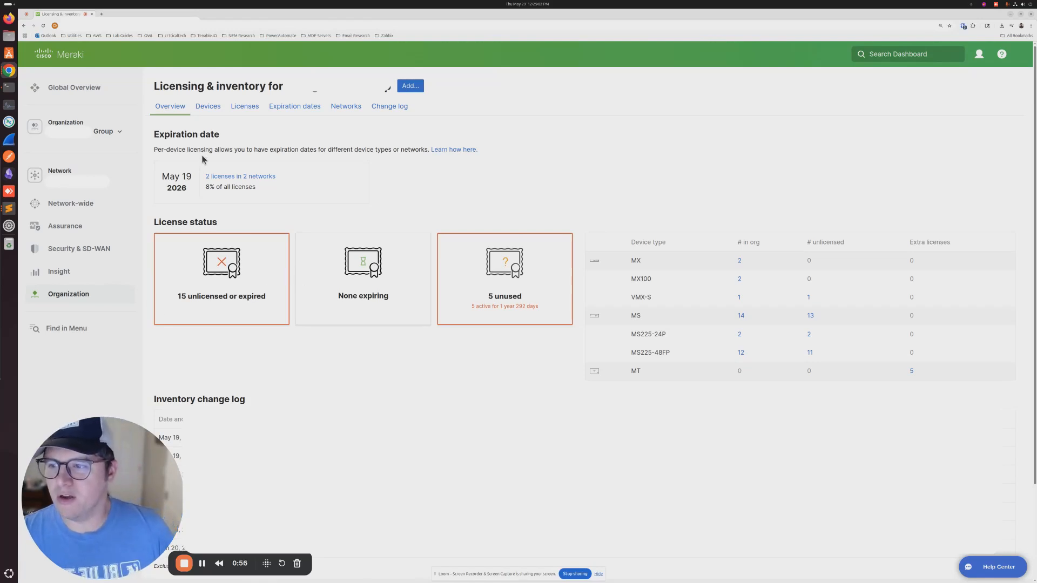
{"action": "mouse_move", "coordinate": [359, 126]}
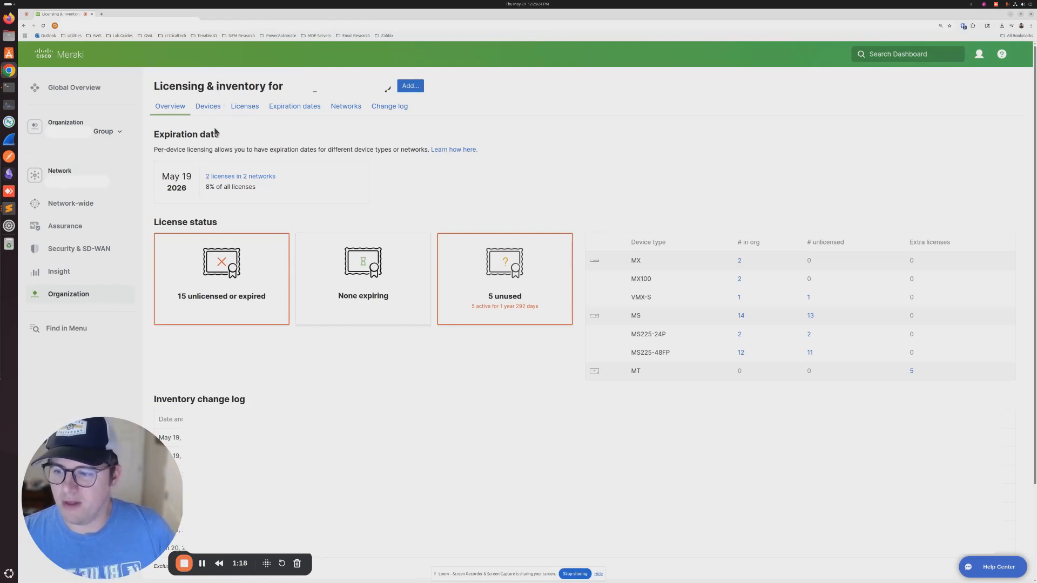
{"action": "left_click", "coordinate": [69, 294]}
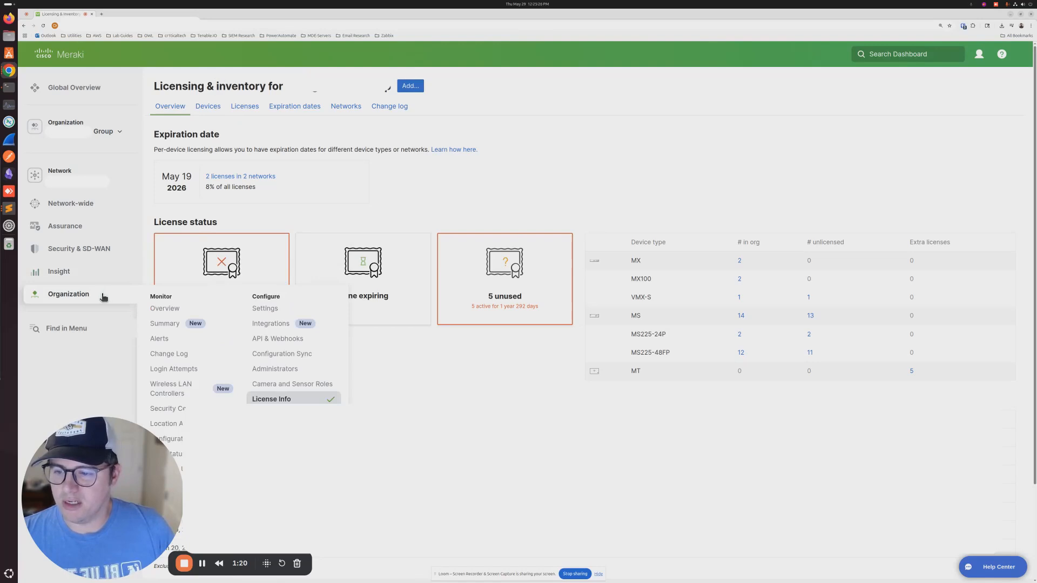
{"action": "mouse_move", "coordinate": [271, 398]}
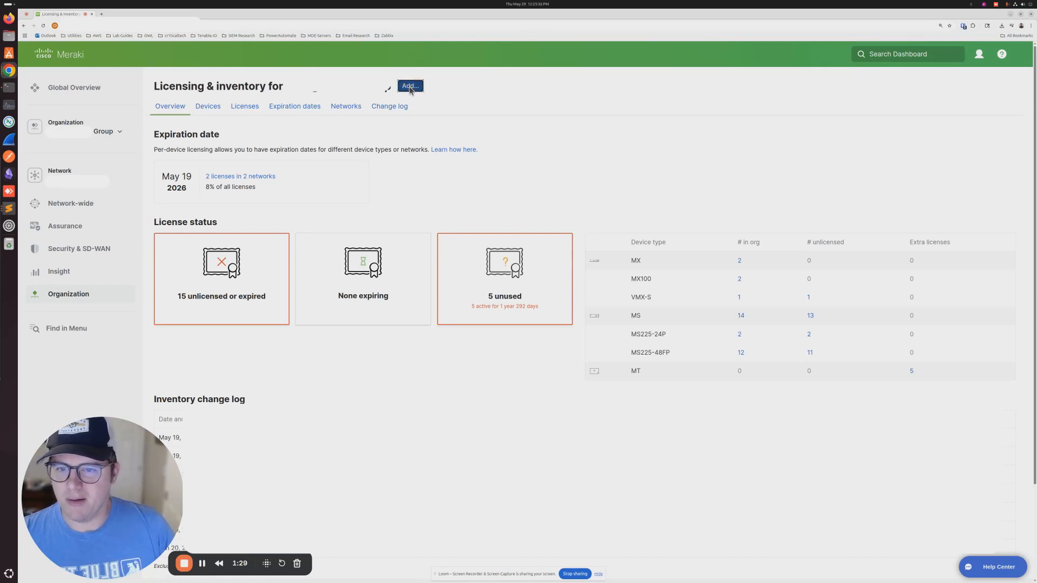
{"action": "left_click", "coordinate": [410, 86]}
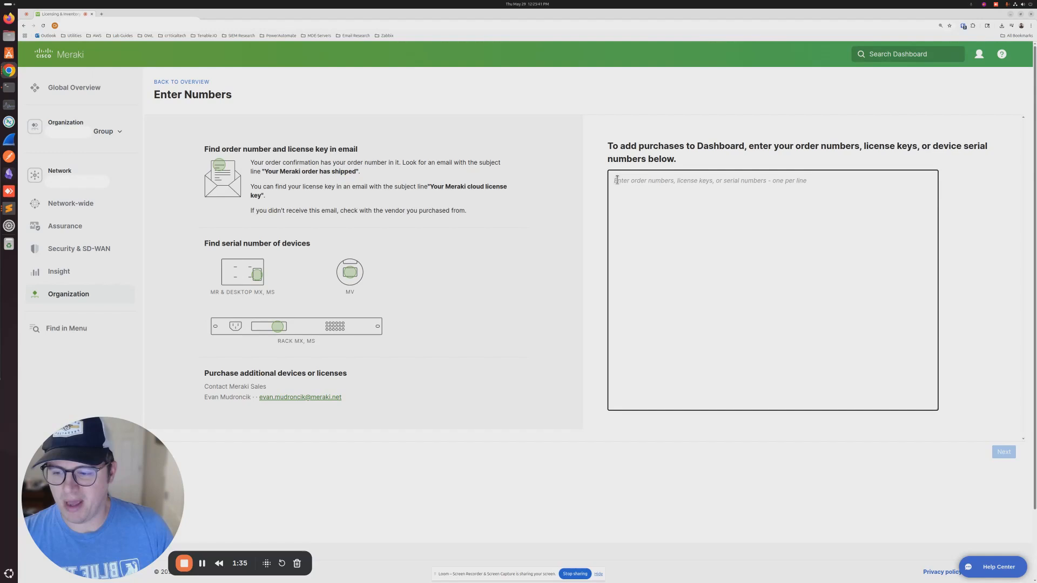
{"action": "type", "text": "Z2CK-XXXX-XXXX"}
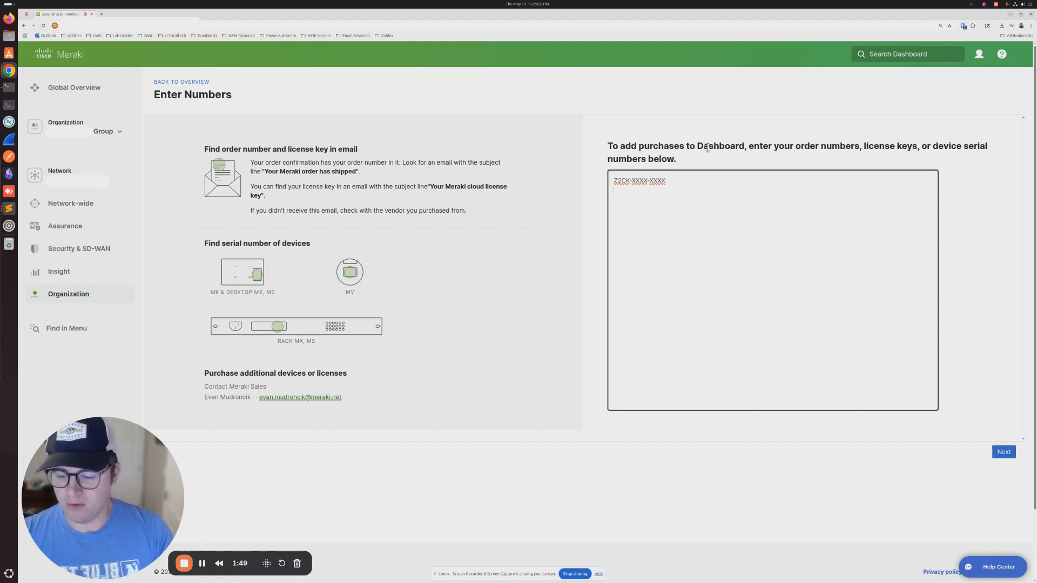
{"action": "type", "text": "Z2CK-XXXX-XXXX"}
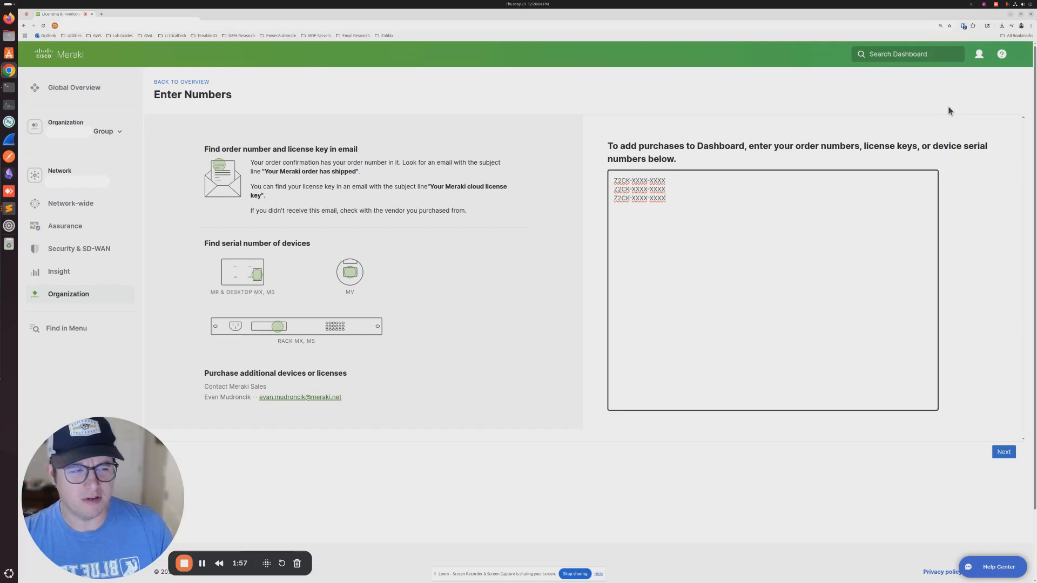
{"action": "mouse_move", "coordinate": [641, 6]}
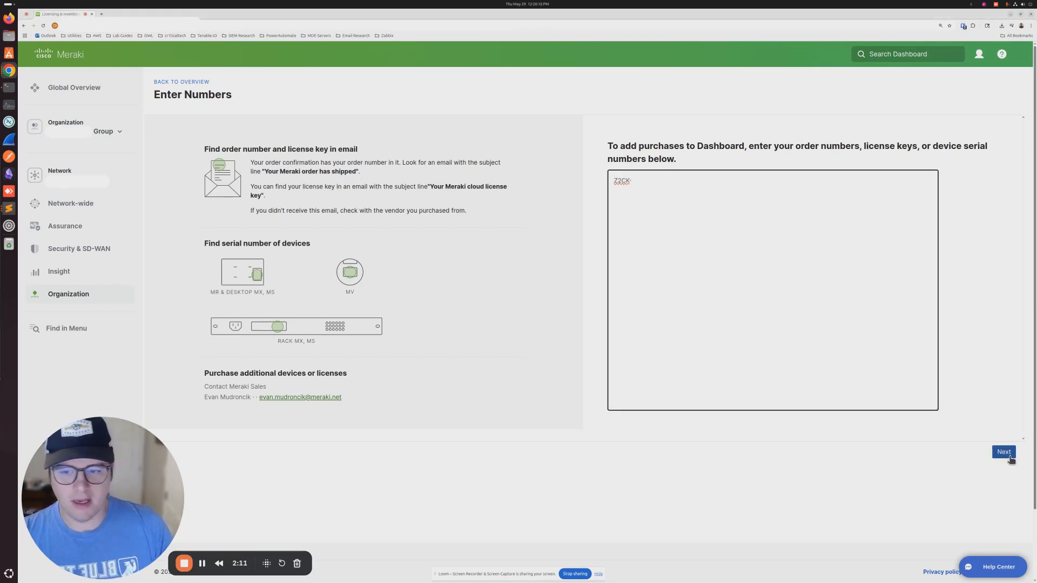
- Submit the keys and review the summary: 11 MS225-48FP, 2 MS225-24P, 1 VMX-S
{"action": "left_click", "coordinate": [1004, 451]}
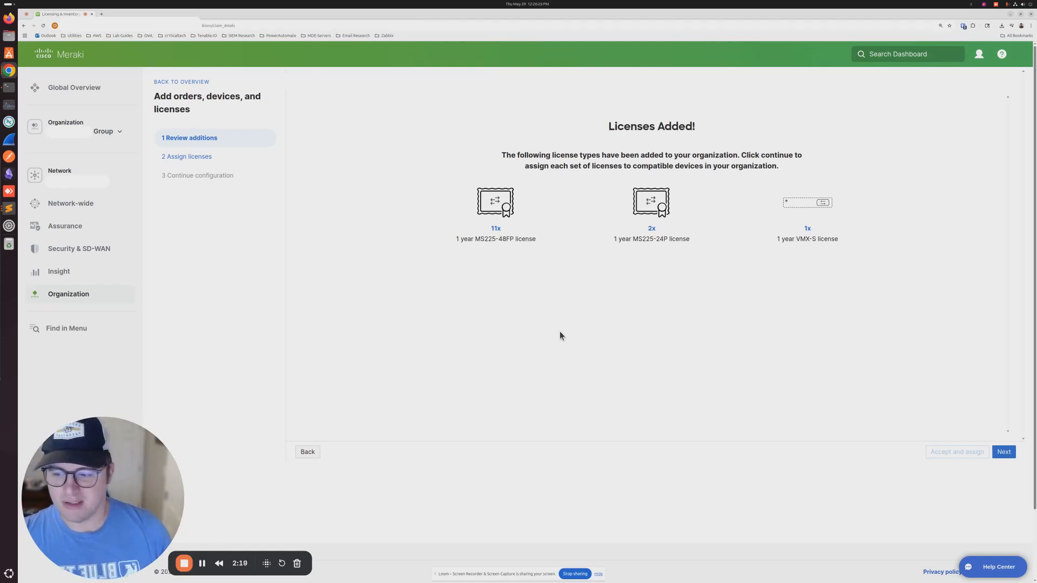
{"action": "mouse_move", "coordinate": [994, 474]}
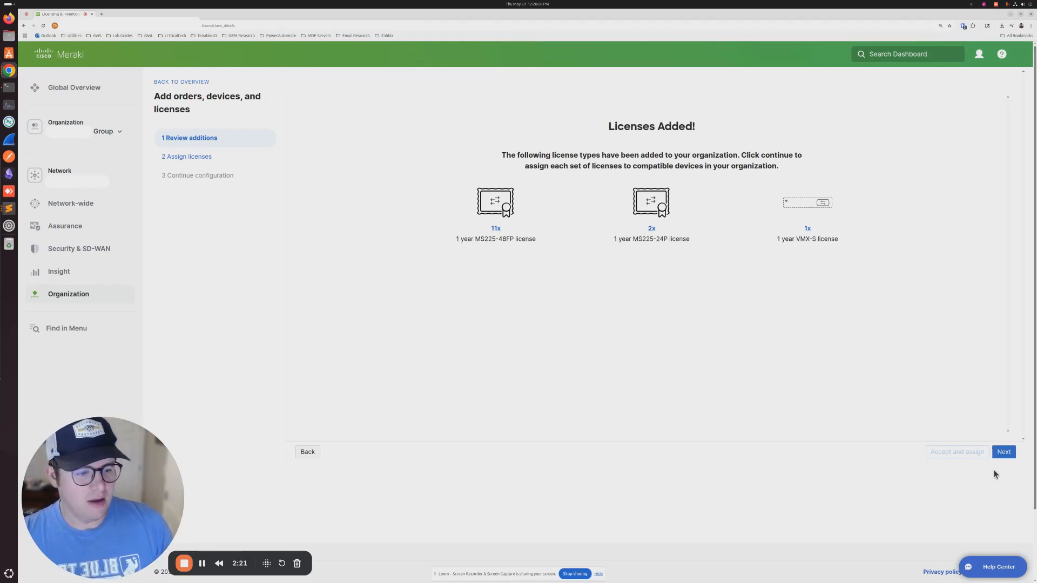
- Give eleven 48-port switches one MS225-48FP license each, skipping the one with an expiration
{"action": "left_click", "coordinate": [1003, 452]}
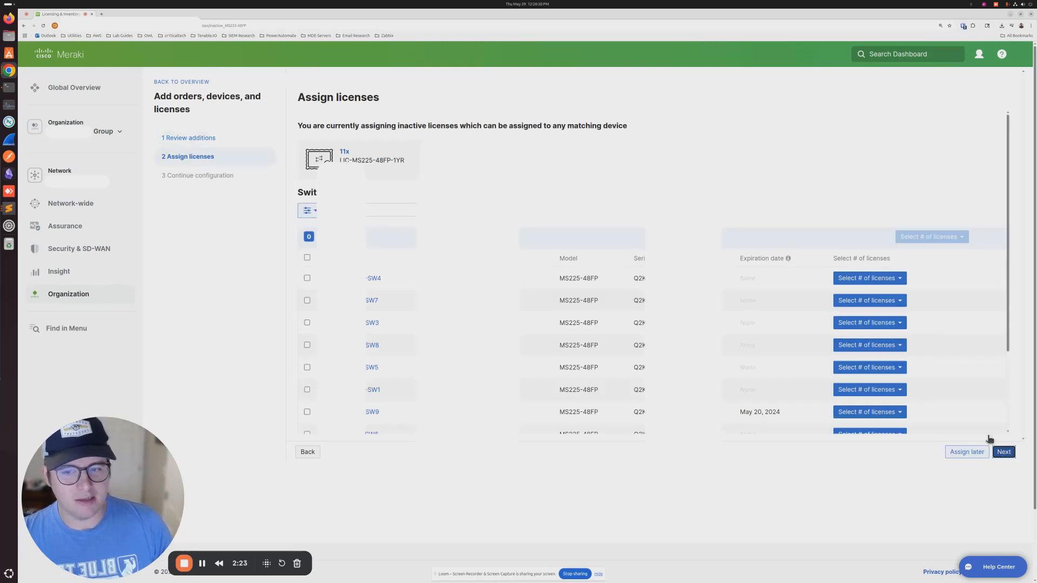
{"action": "mouse_move", "coordinate": [383, 189]}
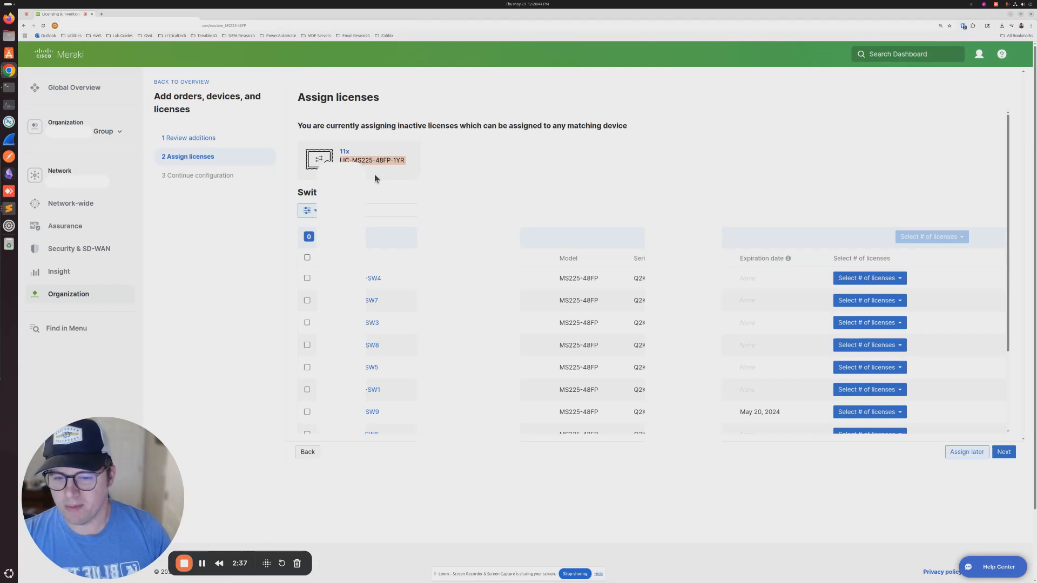
{"action": "mouse_move", "coordinate": [494, 159]}
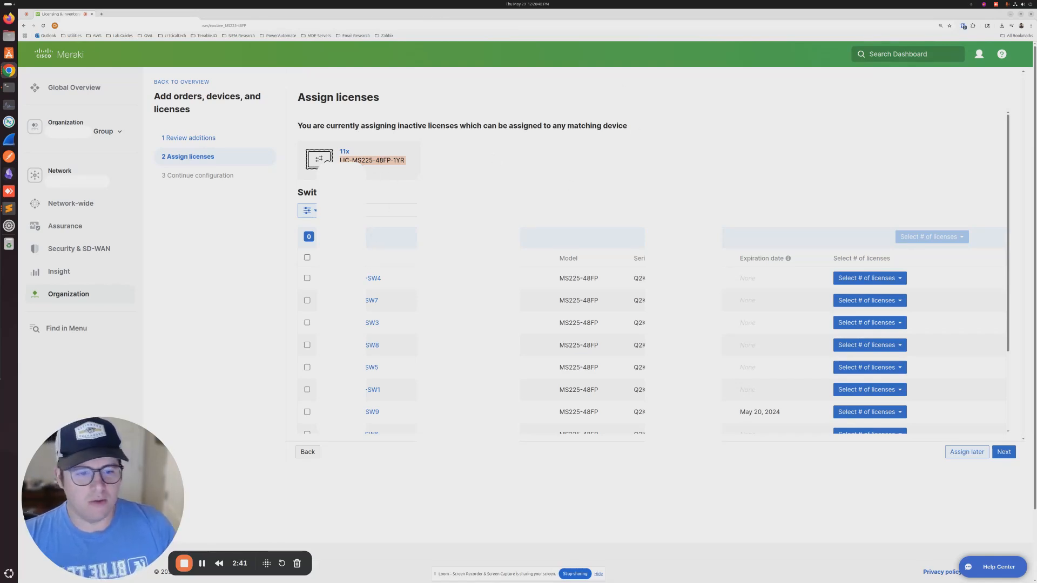
{"action": "scroll", "scroll_direction": "down", "scroll_amount": 3}
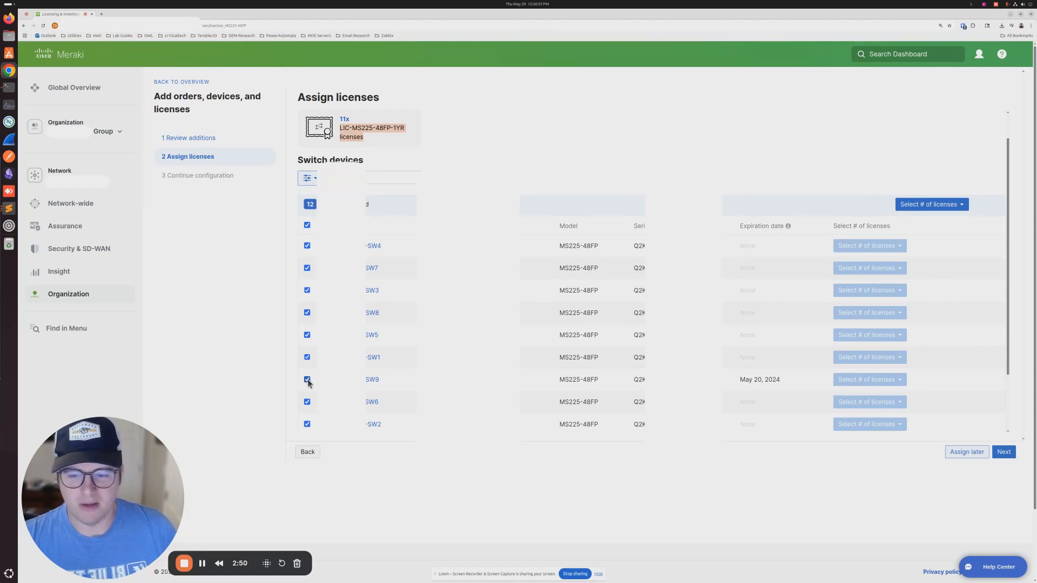
{"action": "left_click", "coordinate": [306, 379]}
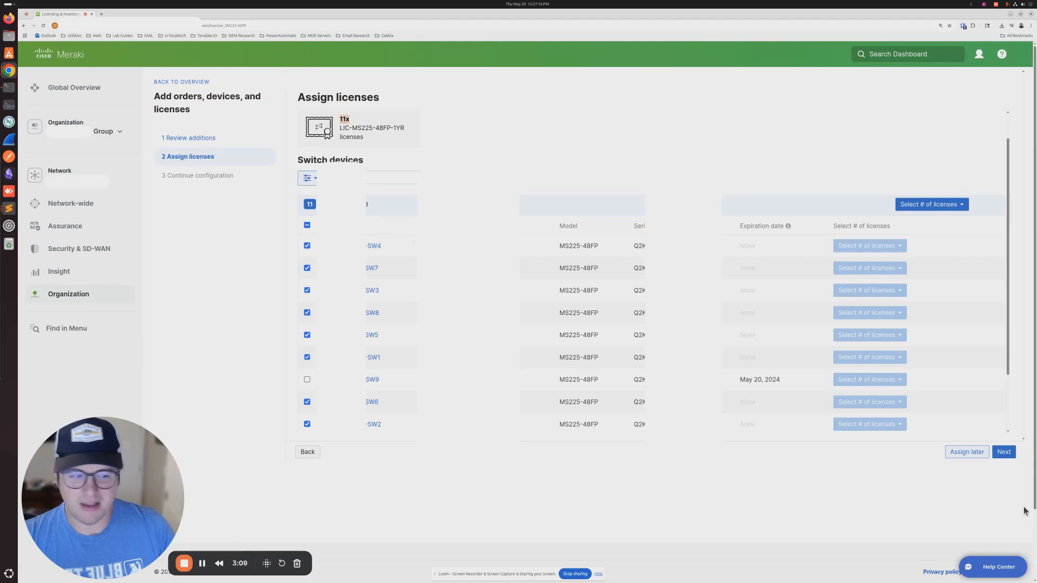
{"action": "mouse_move", "coordinate": [950, 495]}
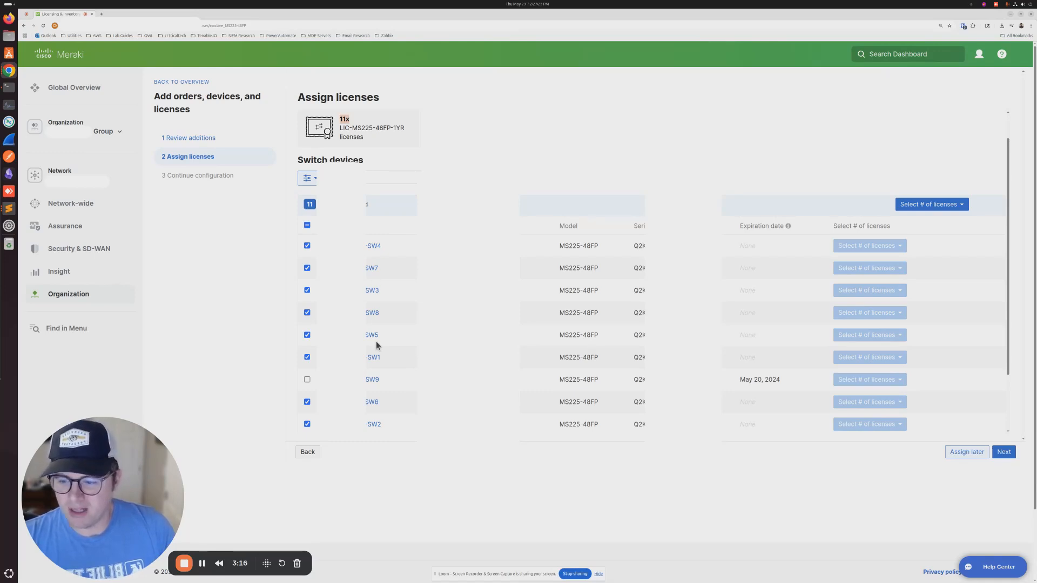
{"action": "mouse_move", "coordinate": [388, 337]}
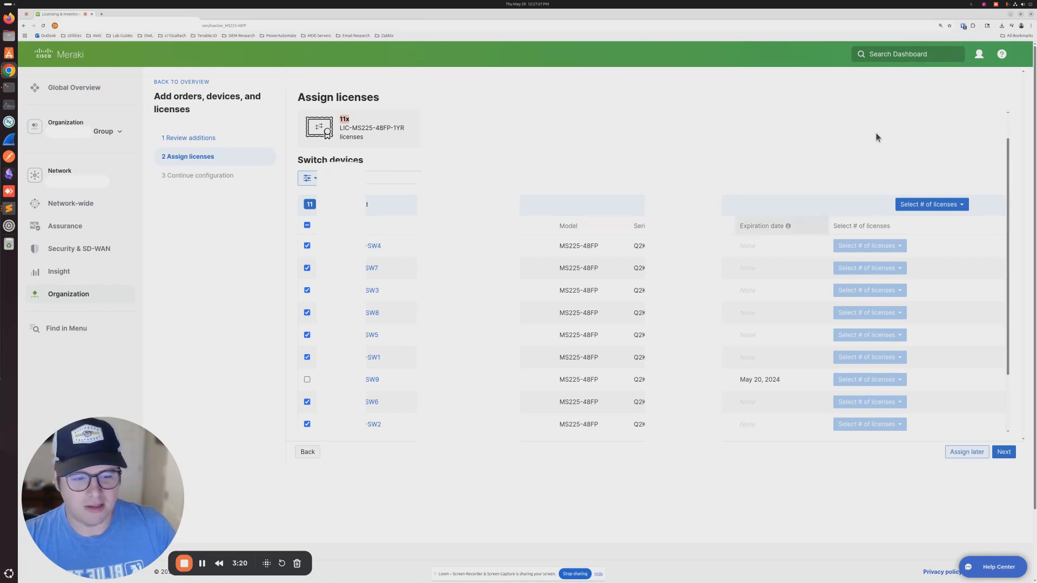
{"action": "left_click", "coordinate": [929, 204]}
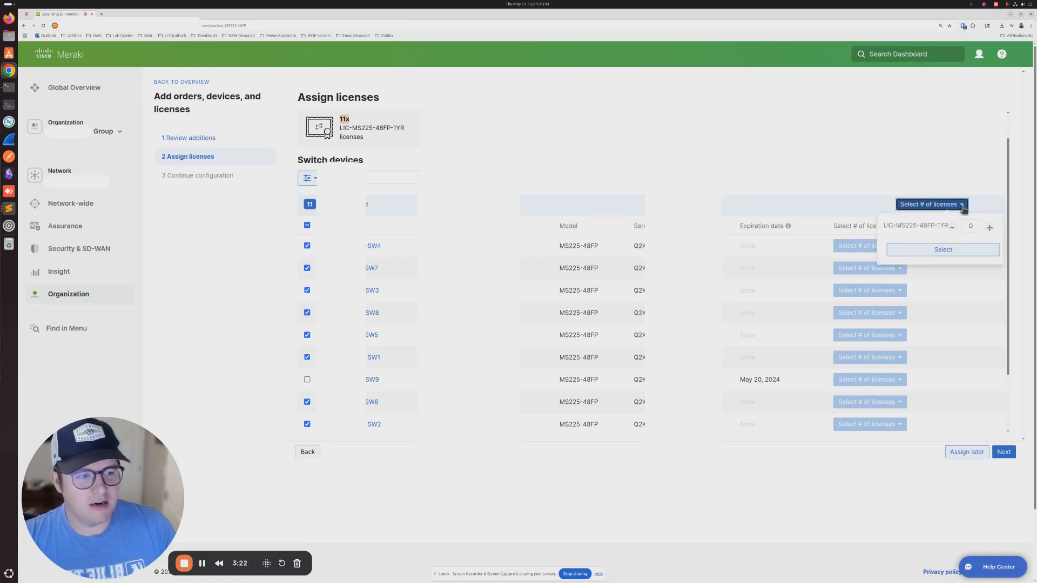
{"action": "left_click", "coordinate": [990, 227]}
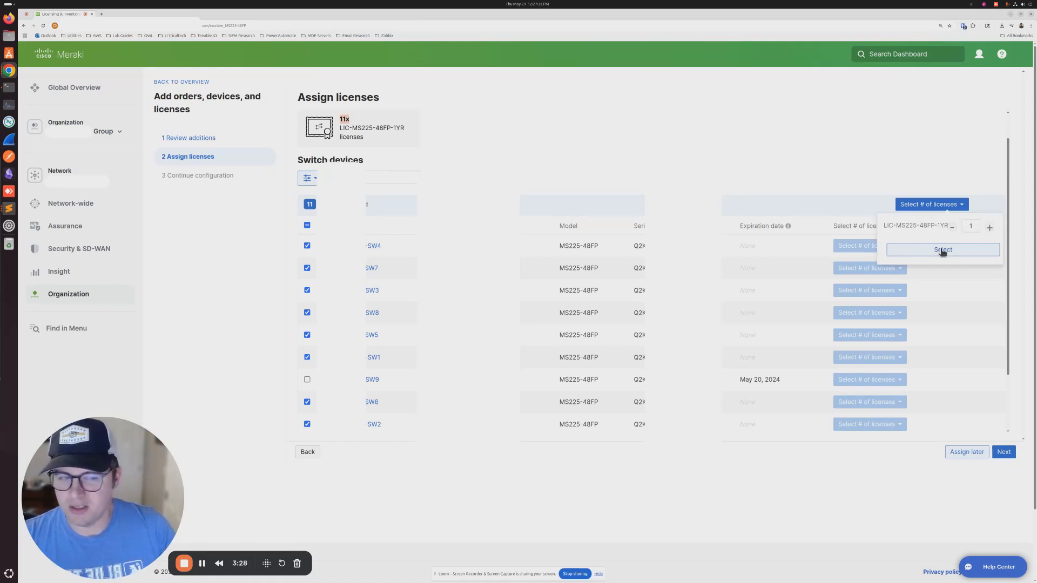
{"action": "left_click", "coordinate": [941, 249]}
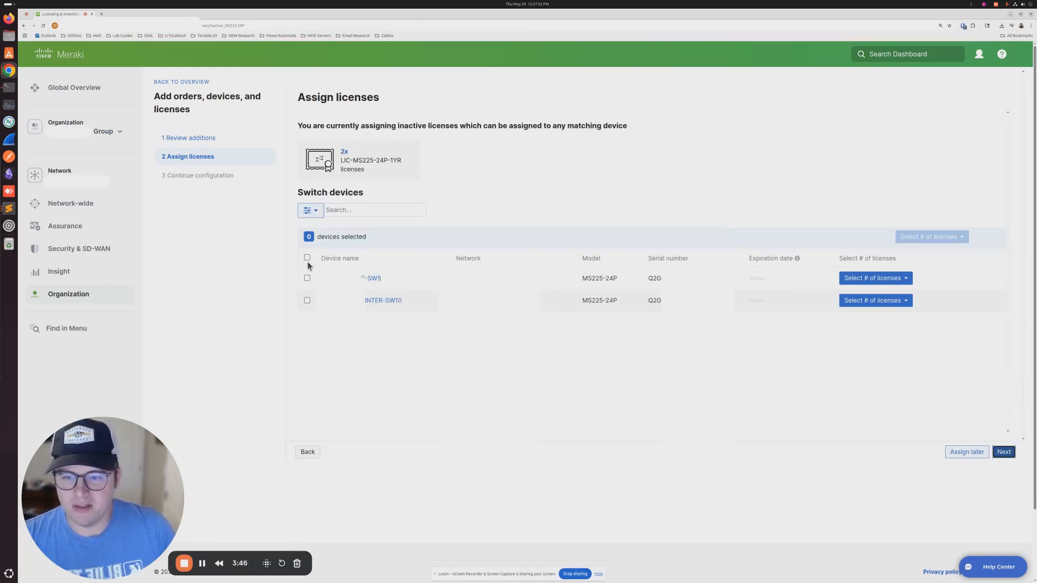
- Set the license count for both MS225-24P switches
{"action": "left_click", "coordinate": [306, 258]}
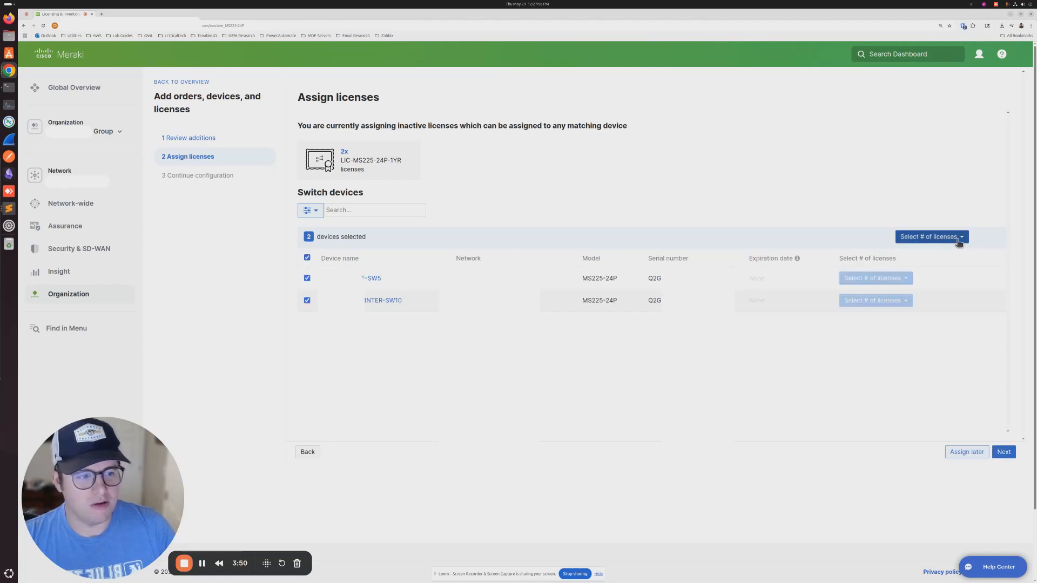
{"action": "left_click", "coordinate": [931, 237]}
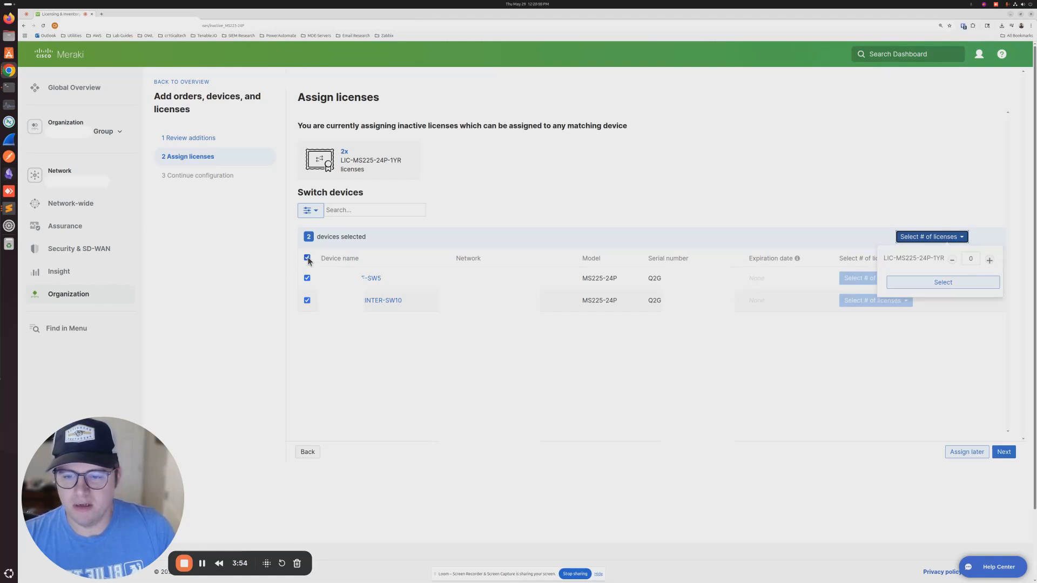
{"action": "left_click", "coordinate": [307, 258]}
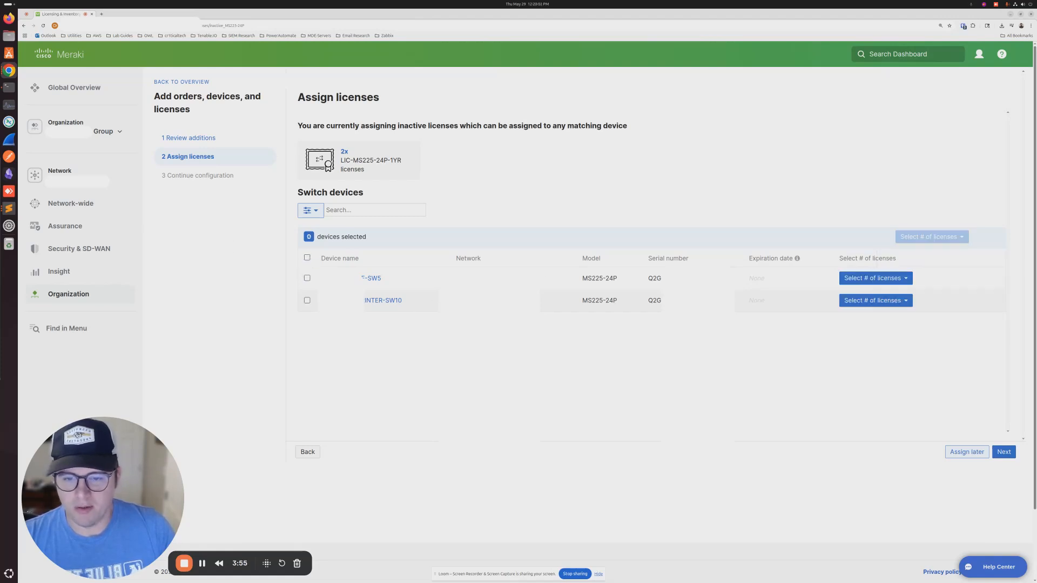
{"action": "mouse_move", "coordinate": [373, 271]}
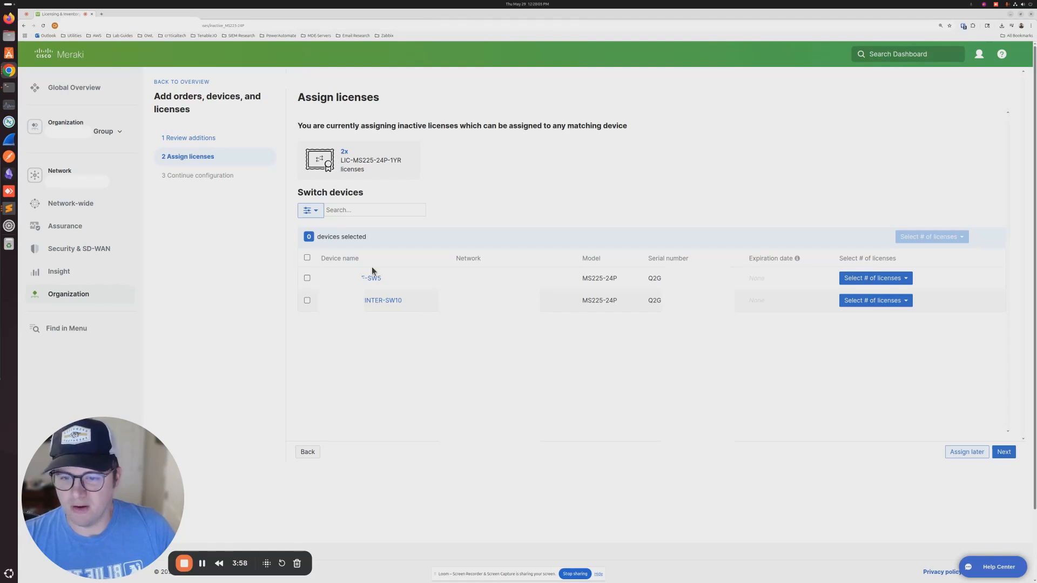
- Assign the VMX-S license to the vMX, expiring May 29, 2026, and continue
{"action": "left_click", "coordinate": [875, 278]}
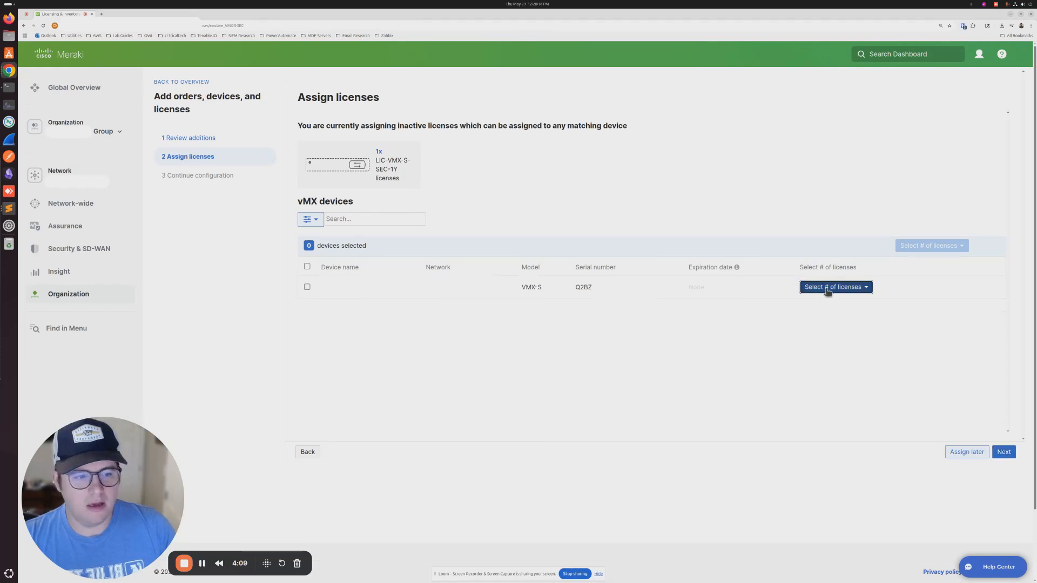
{"action": "left_click", "coordinate": [836, 287]}
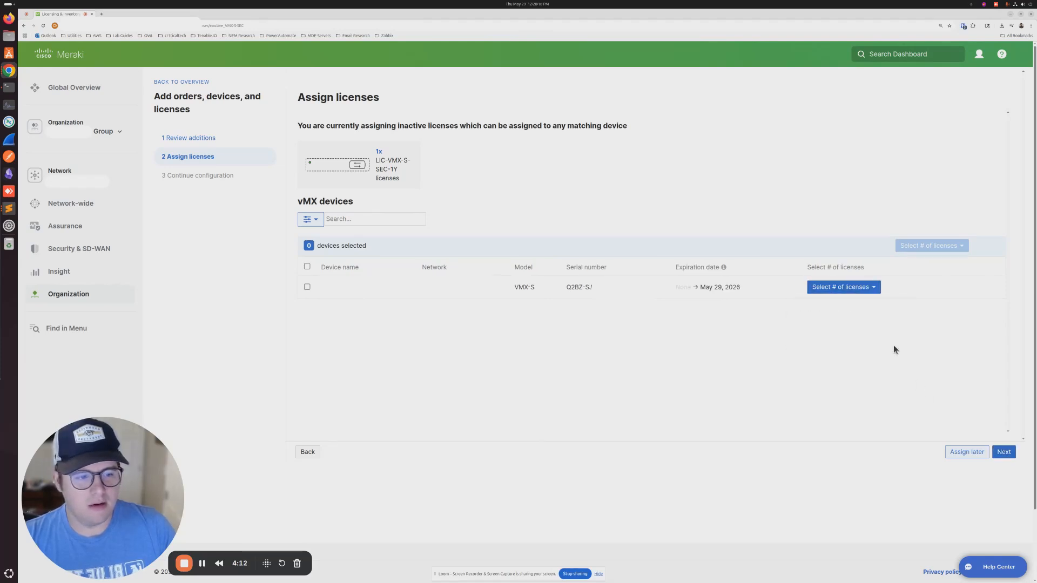
{"action": "left_click", "coordinate": [1003, 452]}
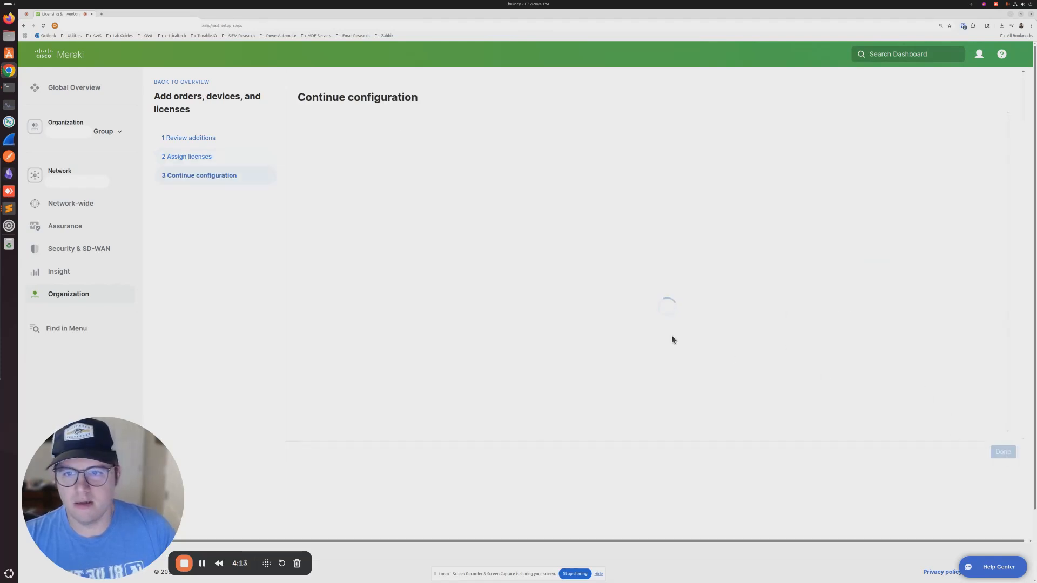
{"action": "mouse_move", "coordinate": [680, 397]}
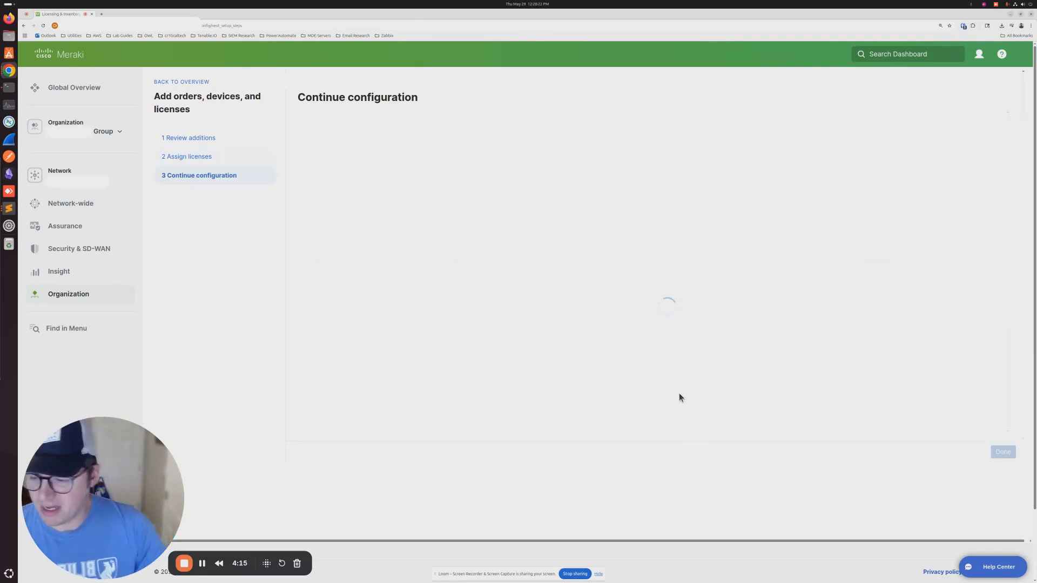
{"action": "mouse_move", "coordinate": [644, 344]}
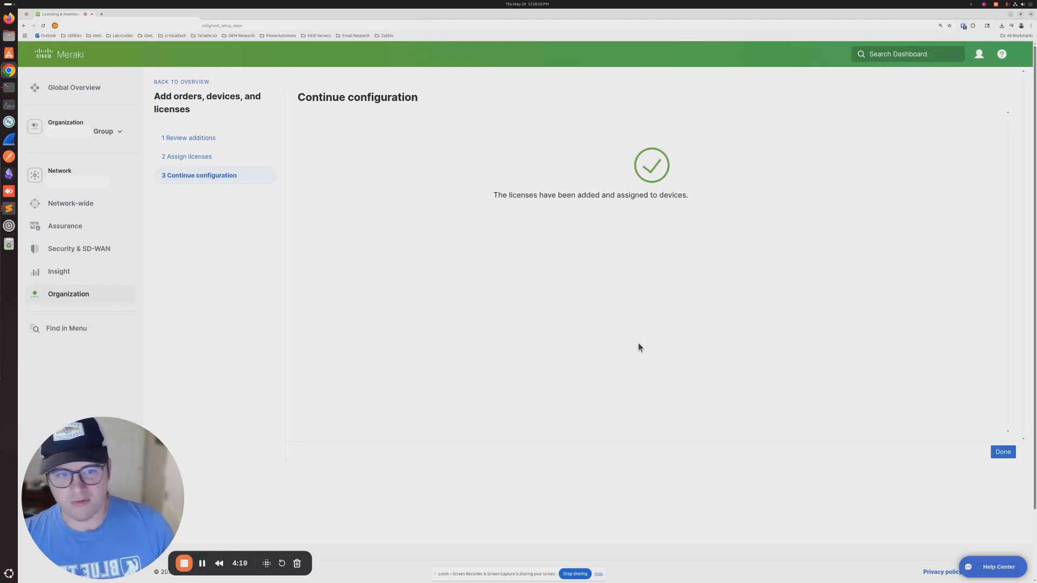
{"action": "mouse_move", "coordinate": [658, 349]}
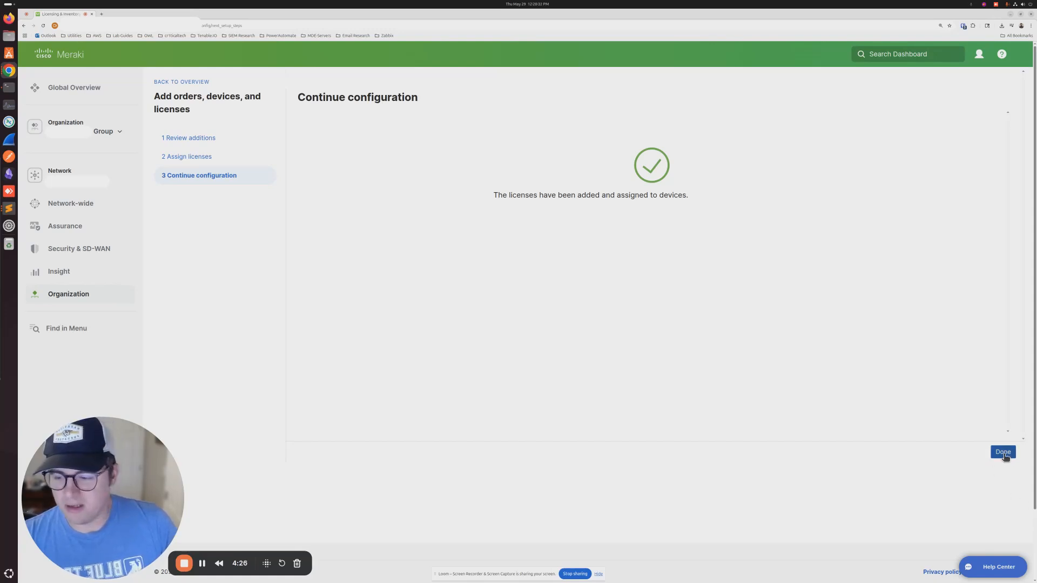
- Confirm the added licenses and return to the Licensing & inventory Overview
{"action": "left_click", "coordinate": [1002, 453]}
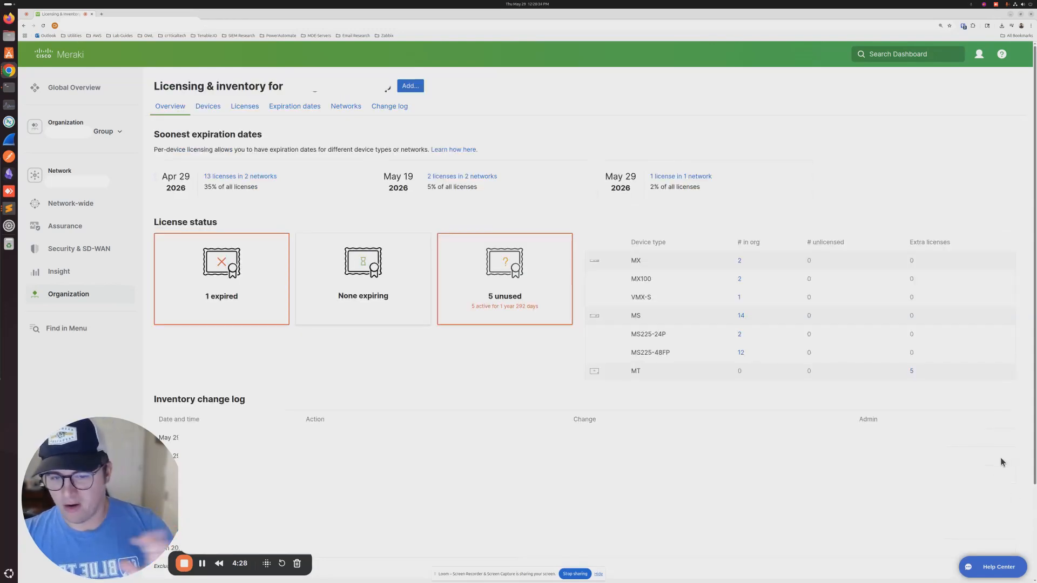